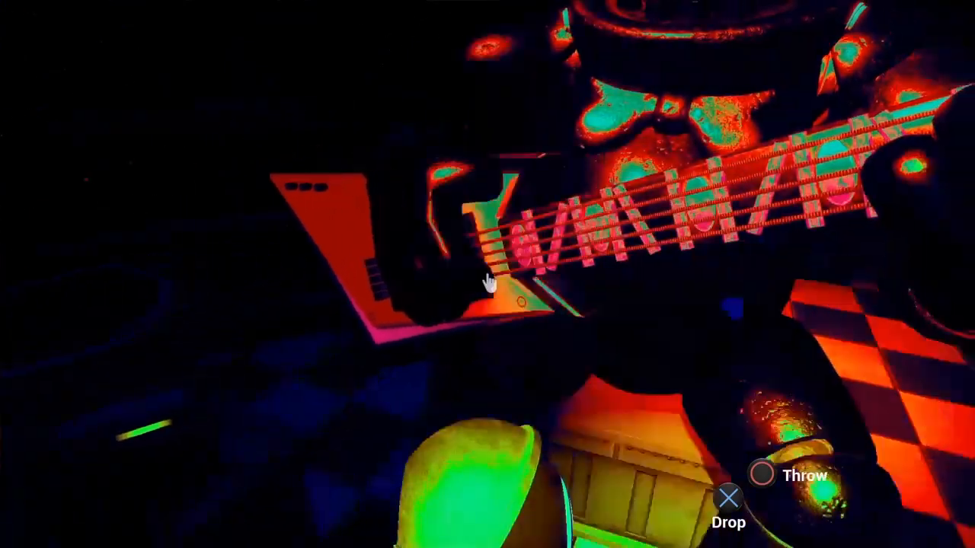
pyautogui.moveTo(488, 285)
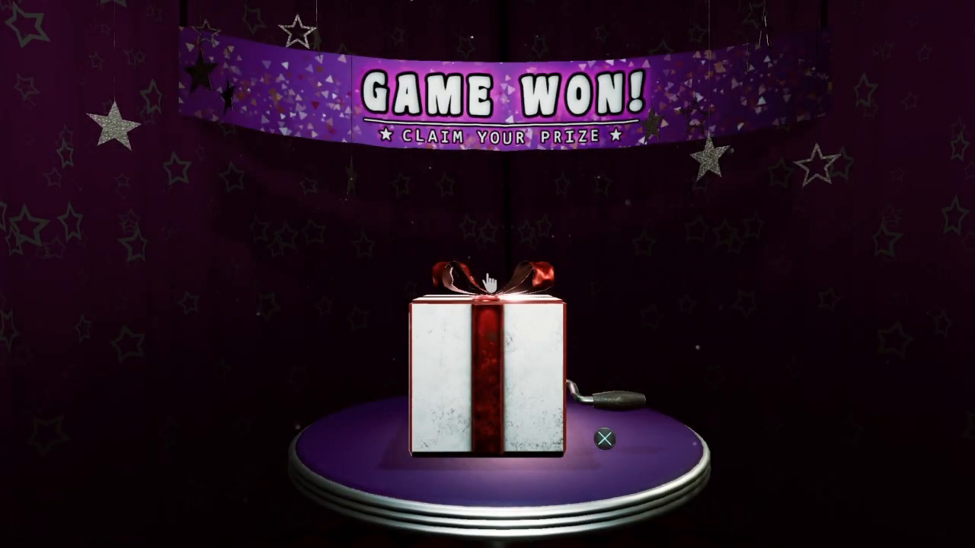
pyautogui.click(491, 286)
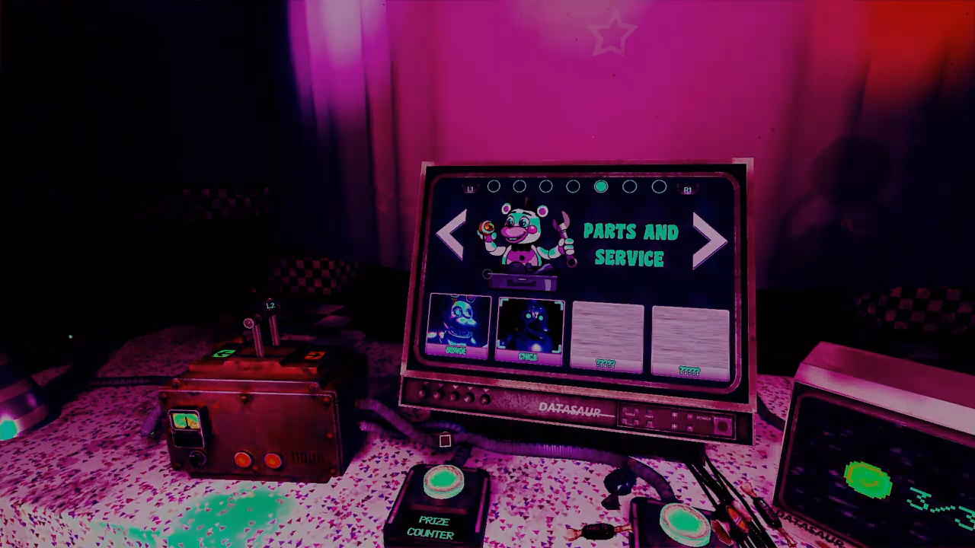
pyautogui.click(527, 332)
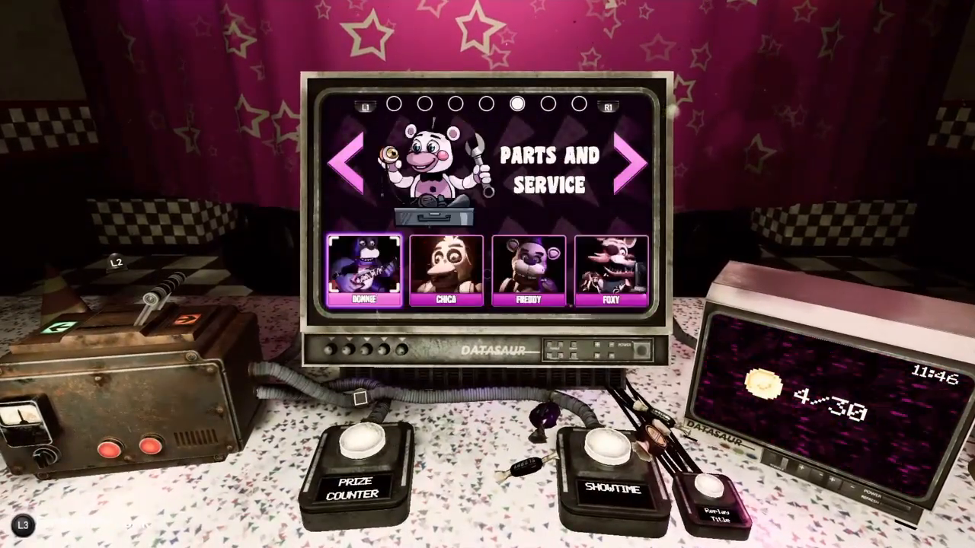
pyautogui.click(624, 162)
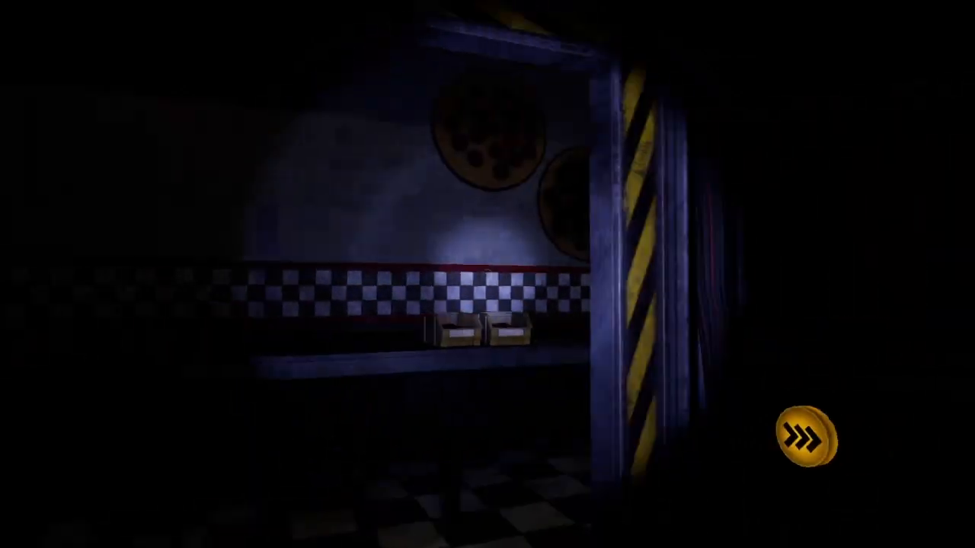
pyautogui.click(804, 434)
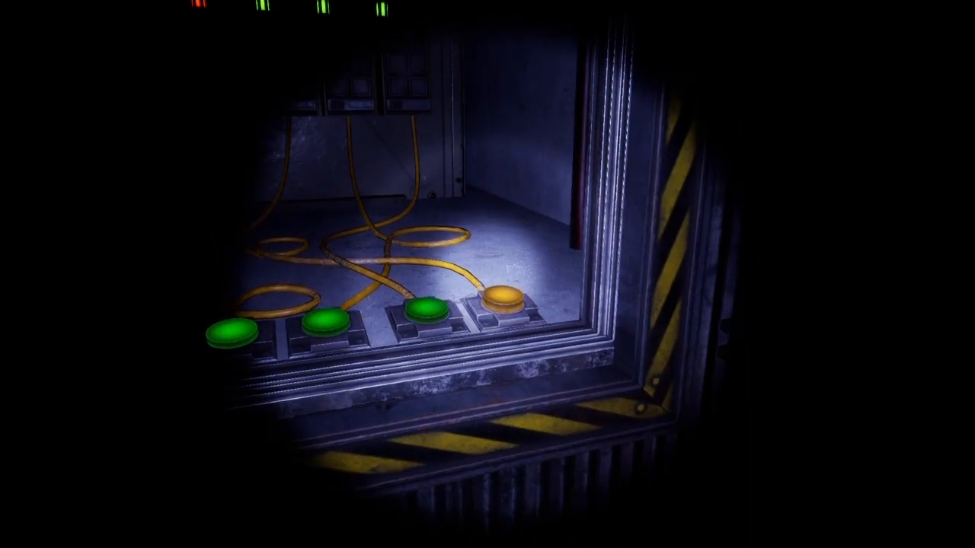
pyautogui.click(501, 303)
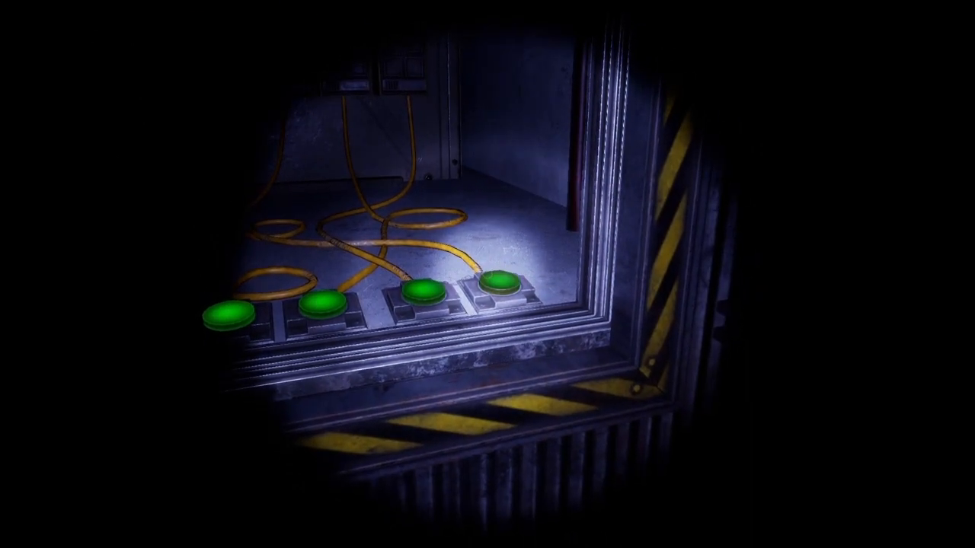